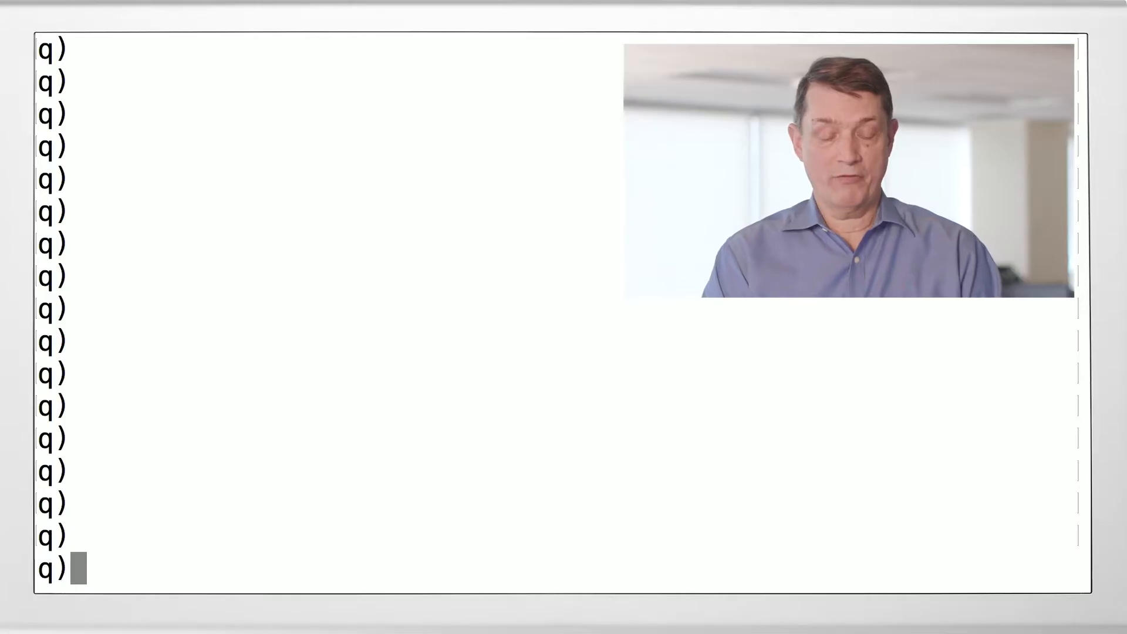
type("deltas")
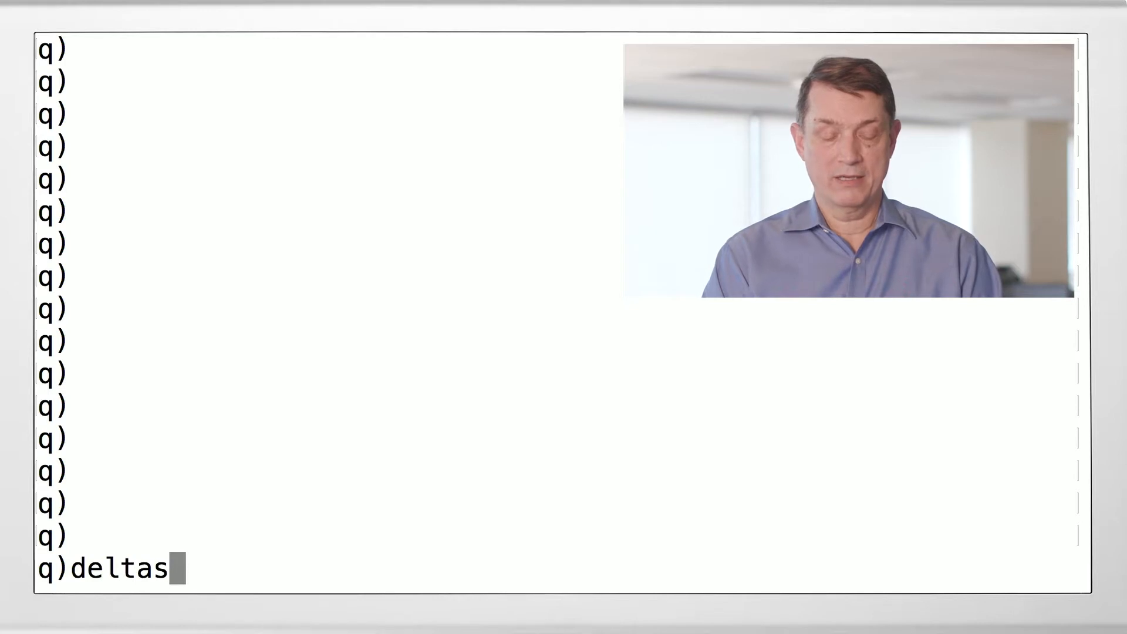
type("10 20 30 40 50")
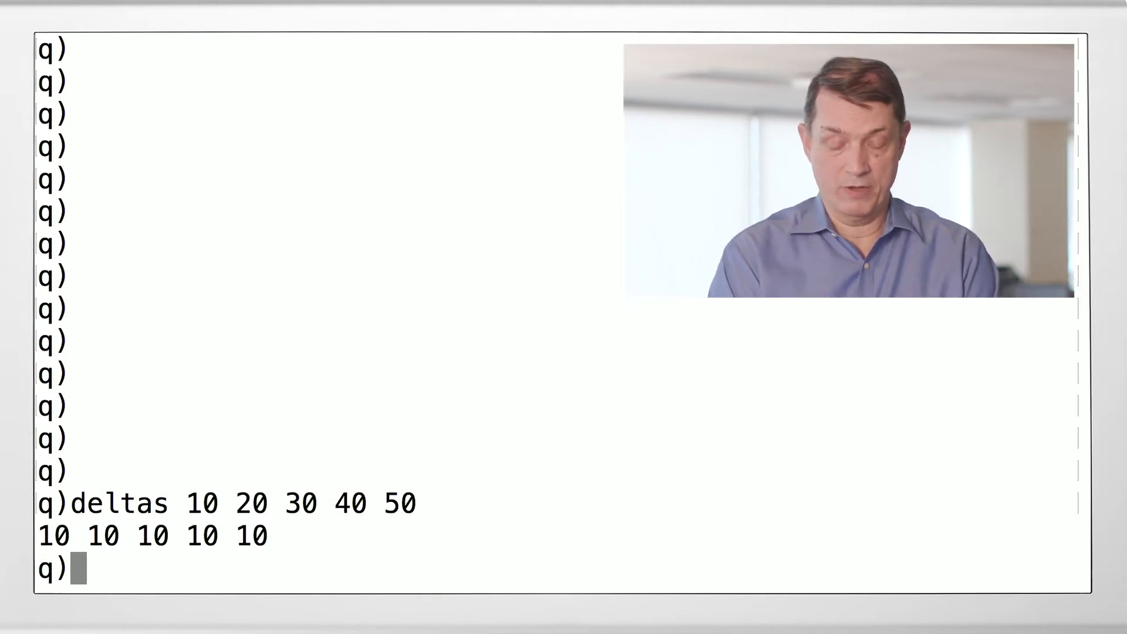
type("deltas")
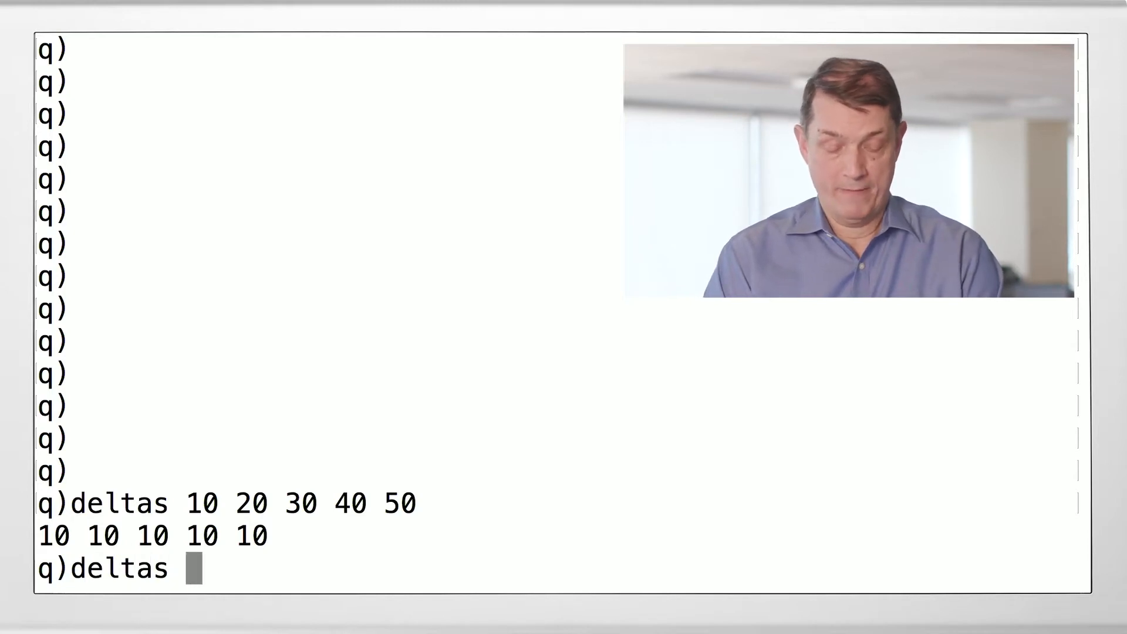
type("110 120")
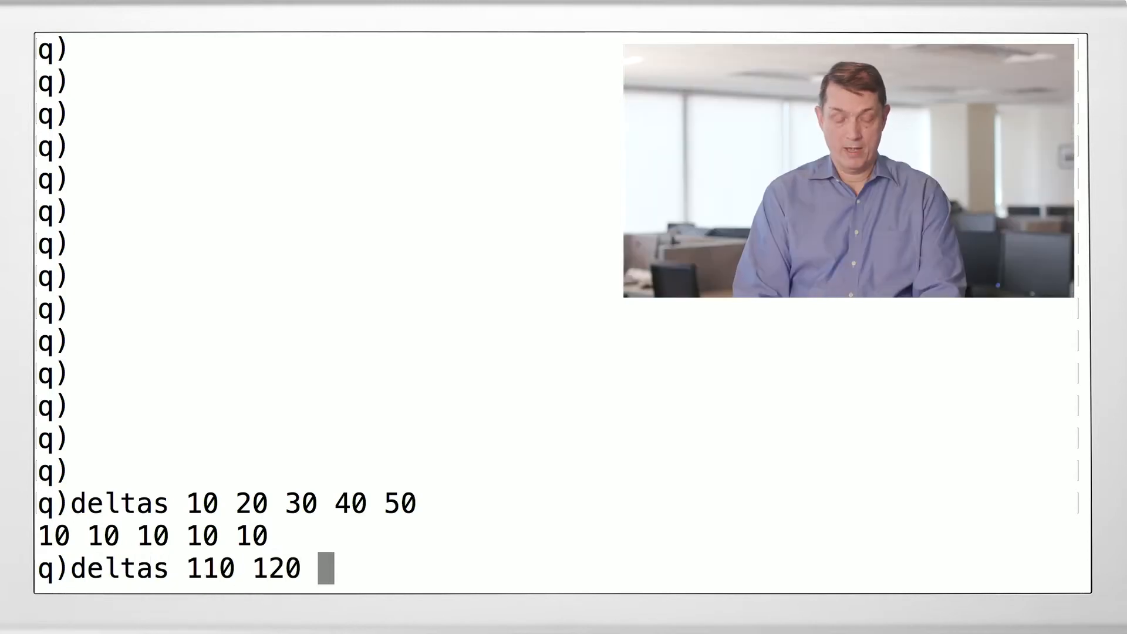
type("130 140")
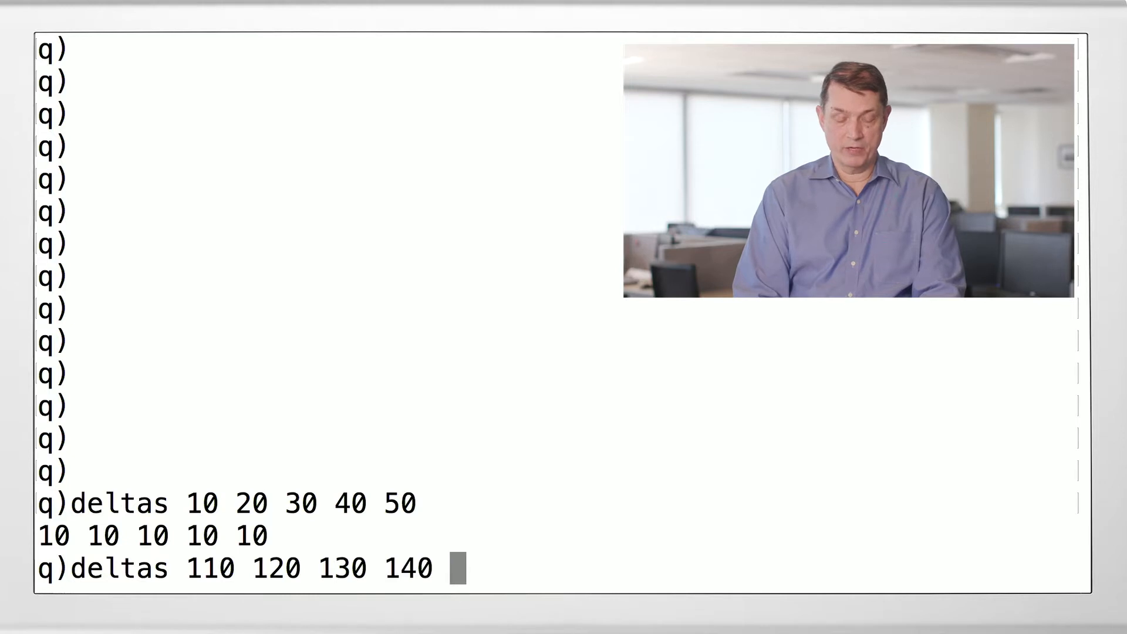
type("150")
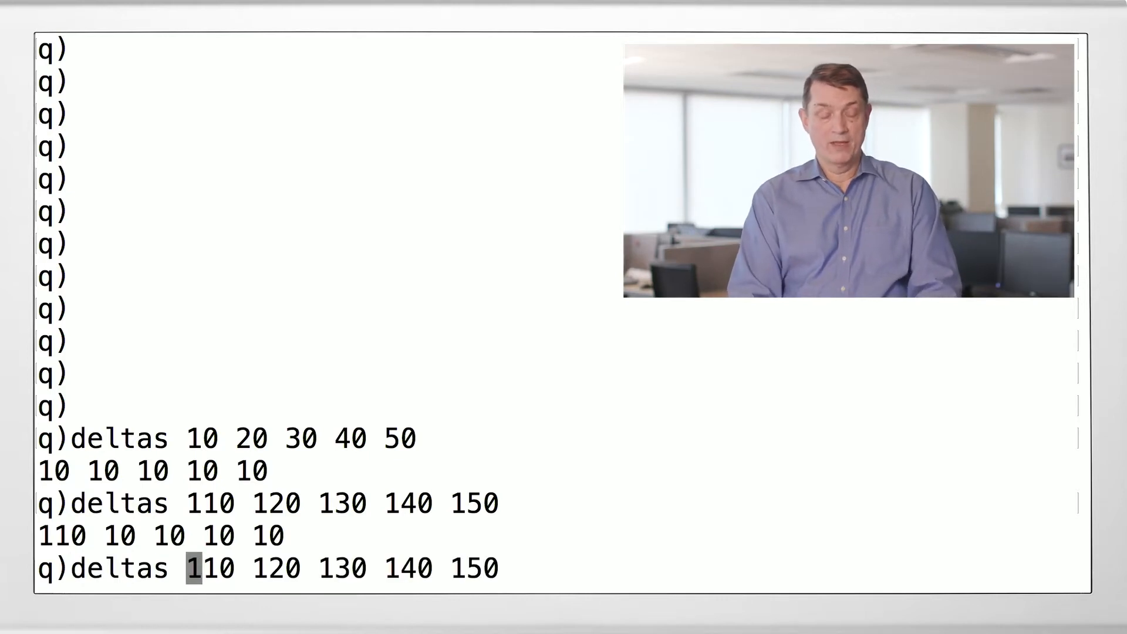
type("sums")
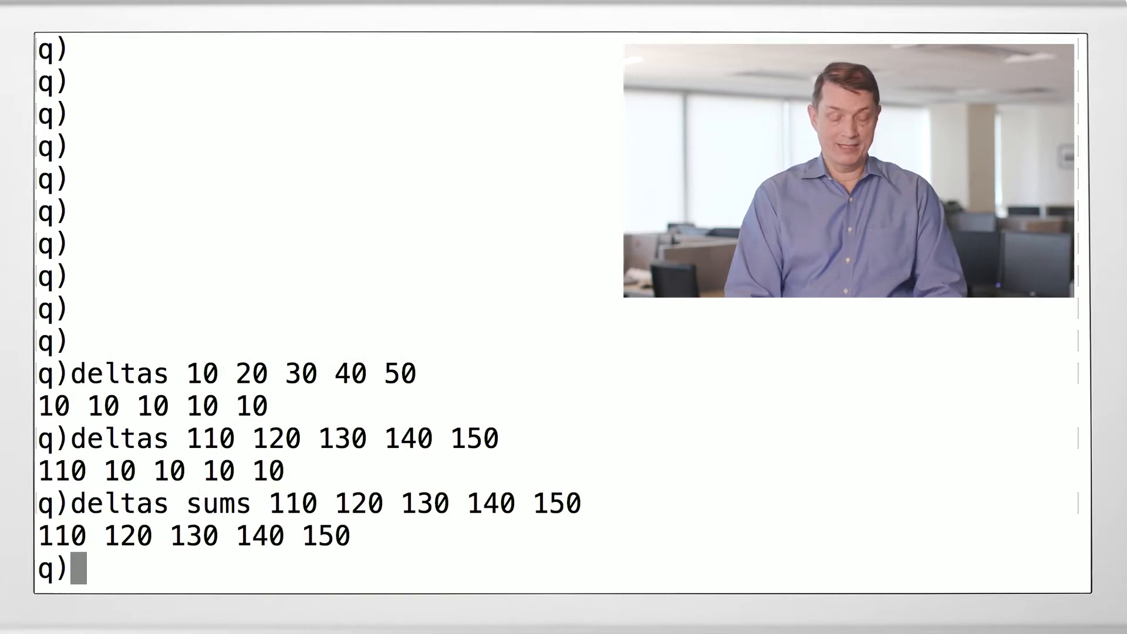
type("deltas sums 110 120 130 140 150")
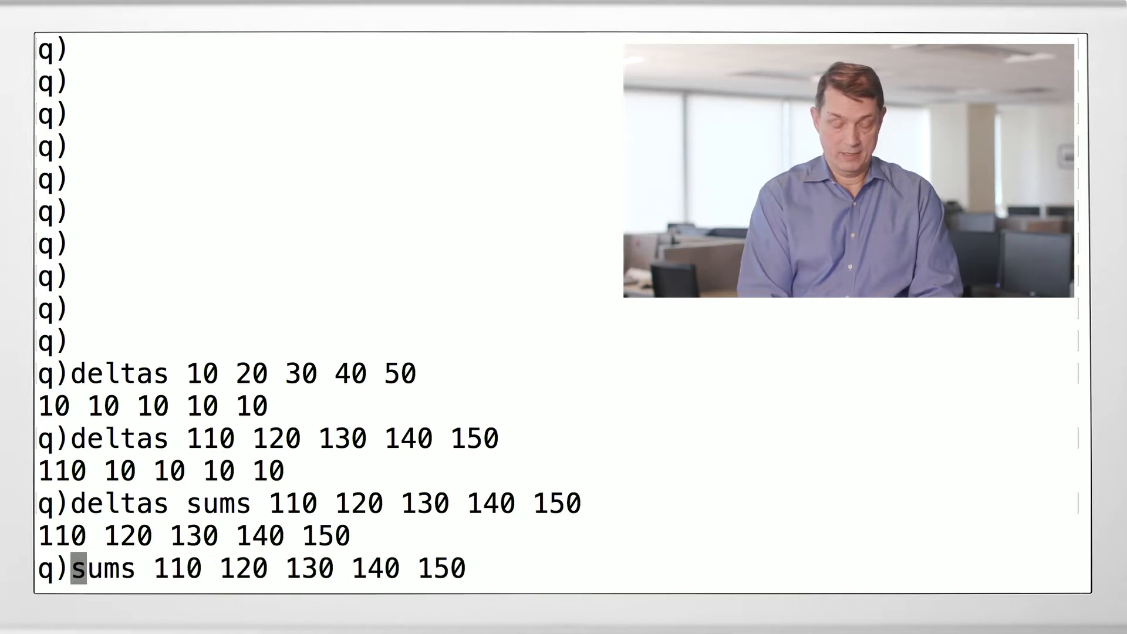
type("delta")
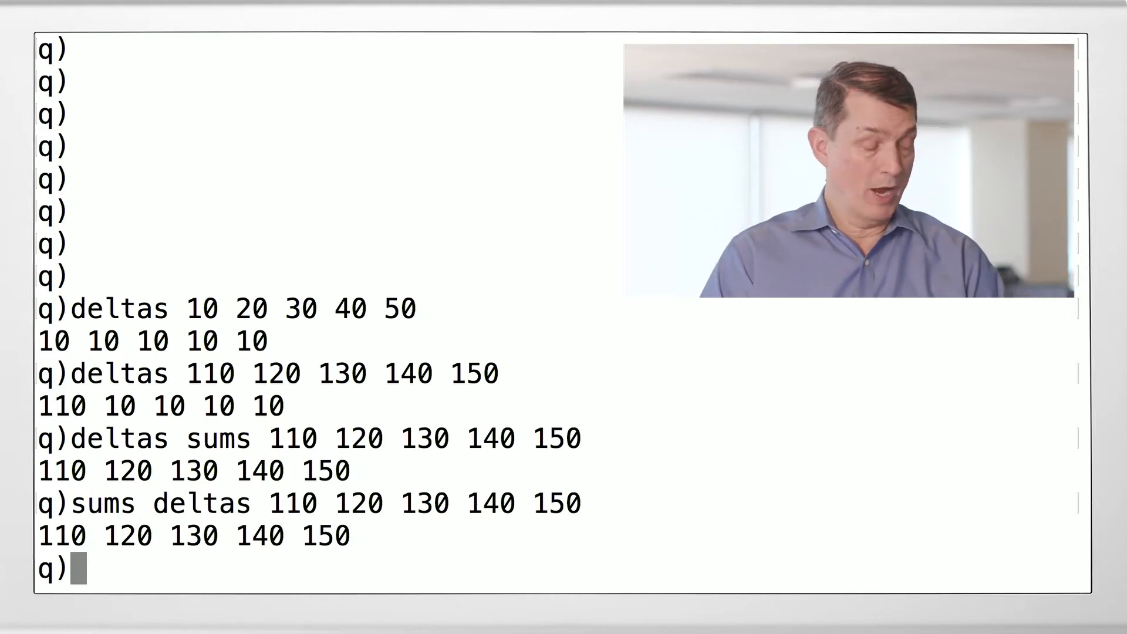
type("a")
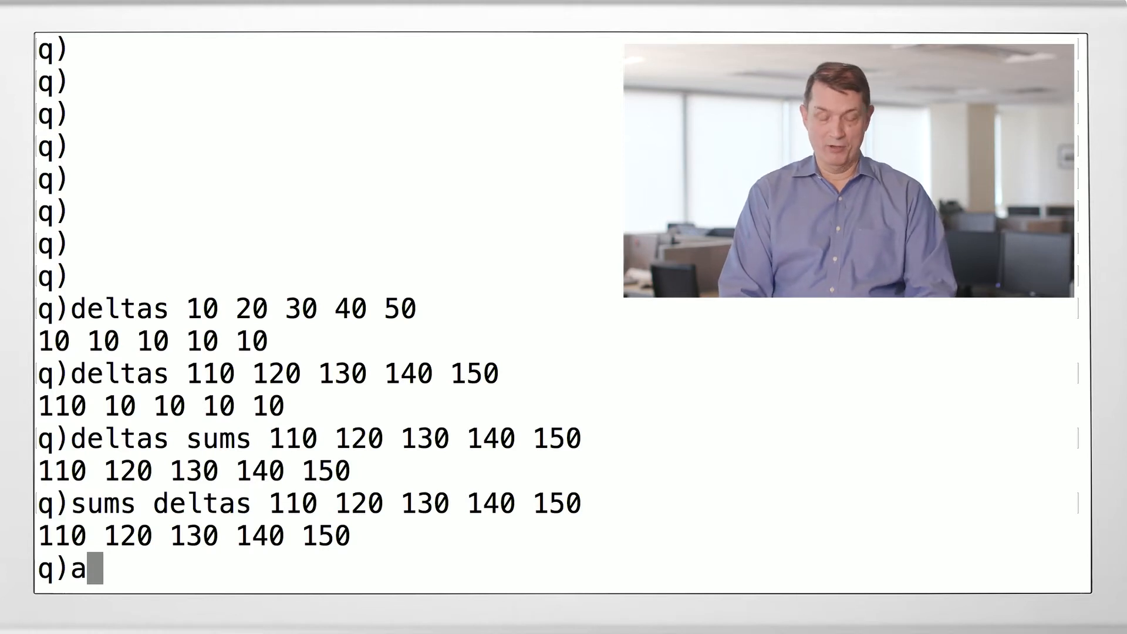
type(":")
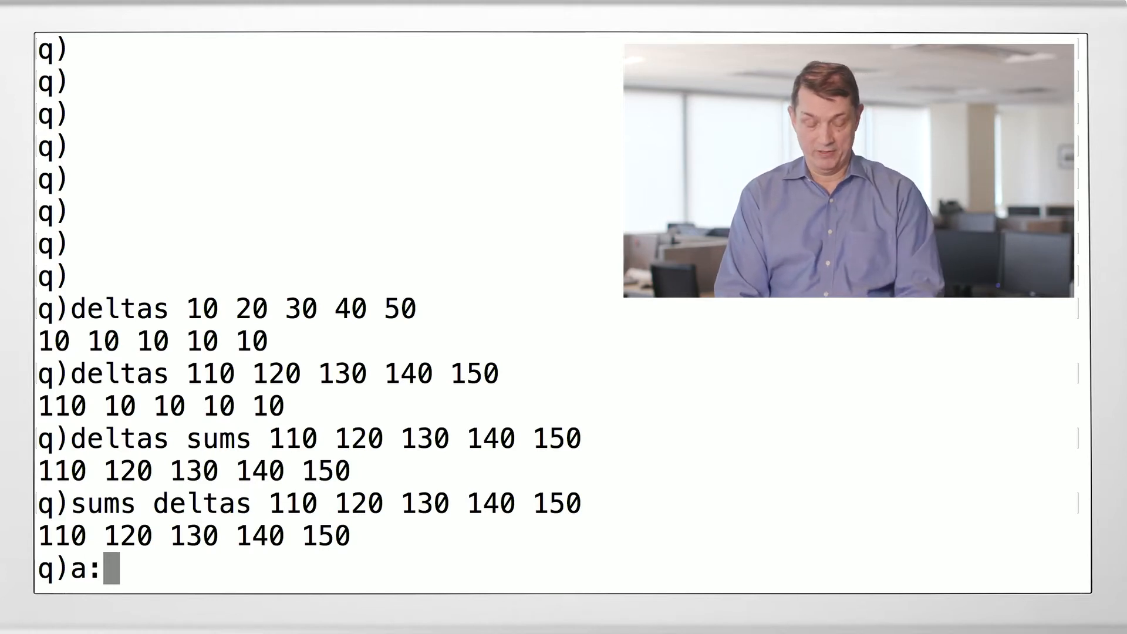
type("42")
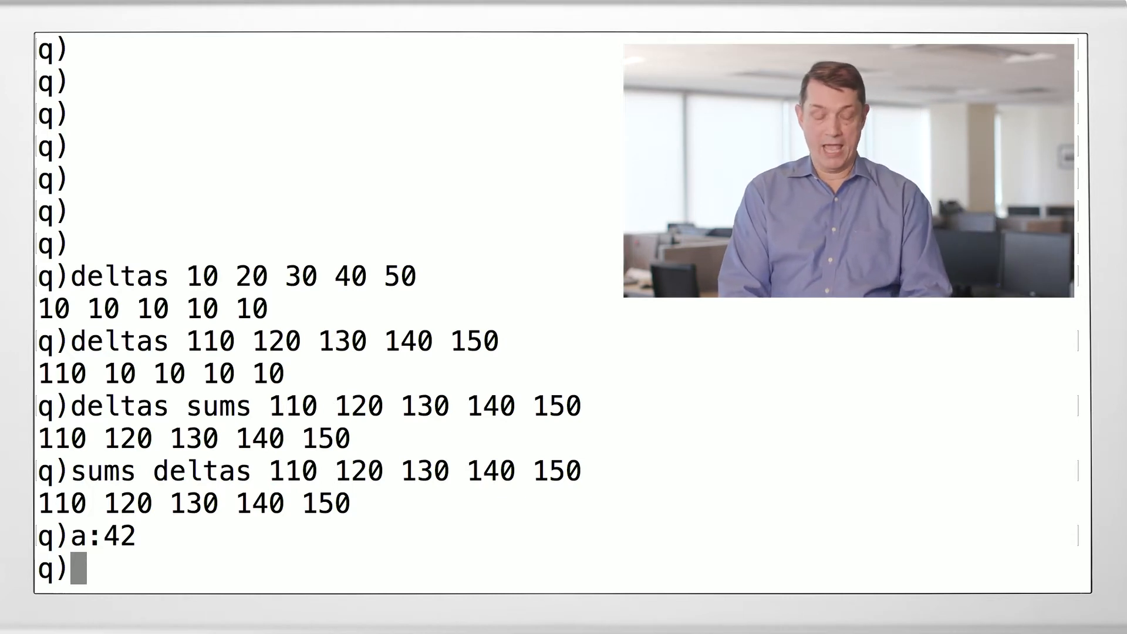
type("a")
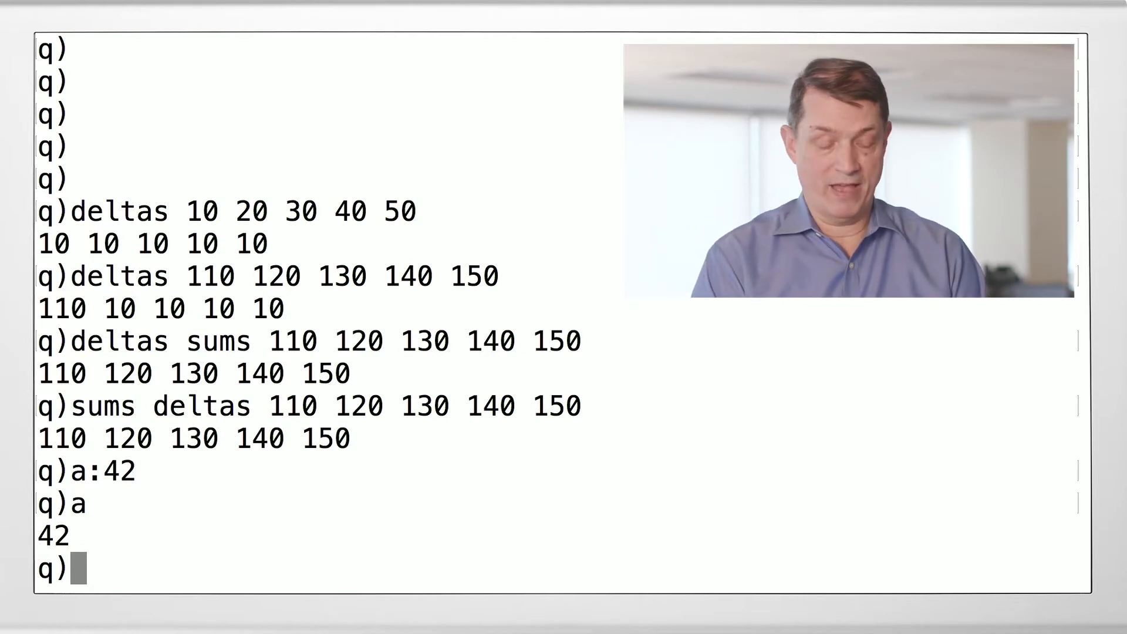
type("a:")
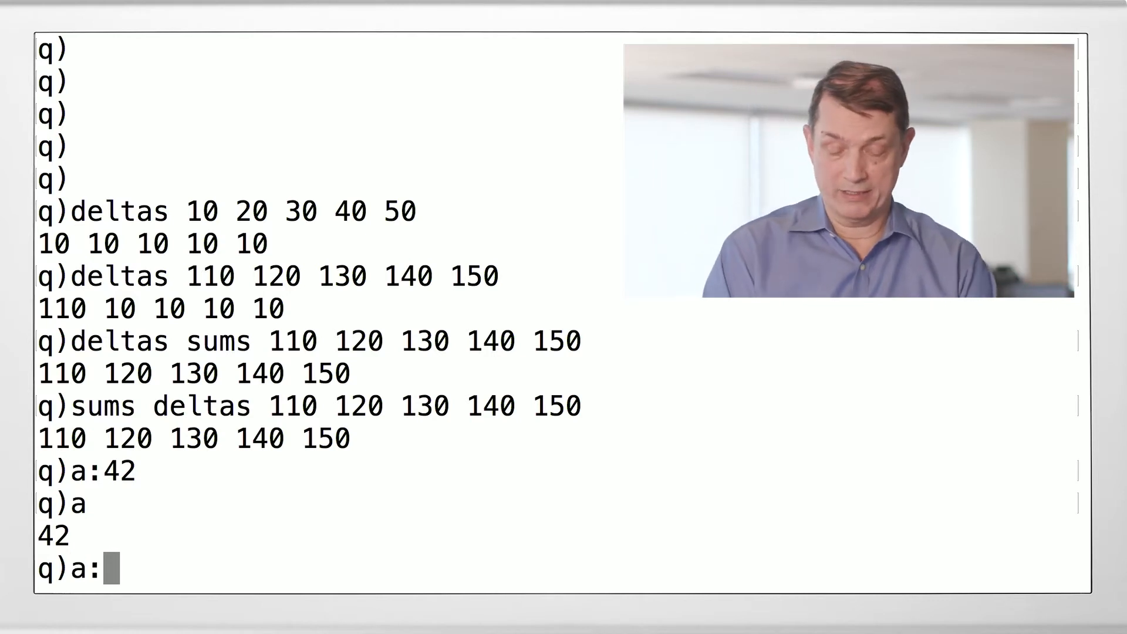
type("98.6")
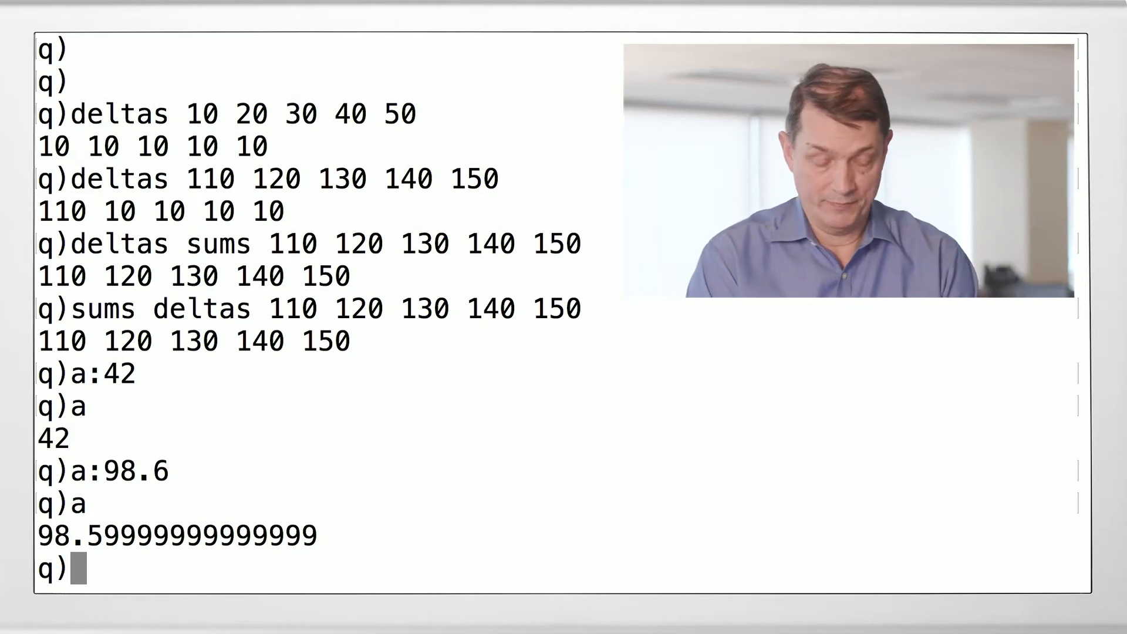
type("\\")
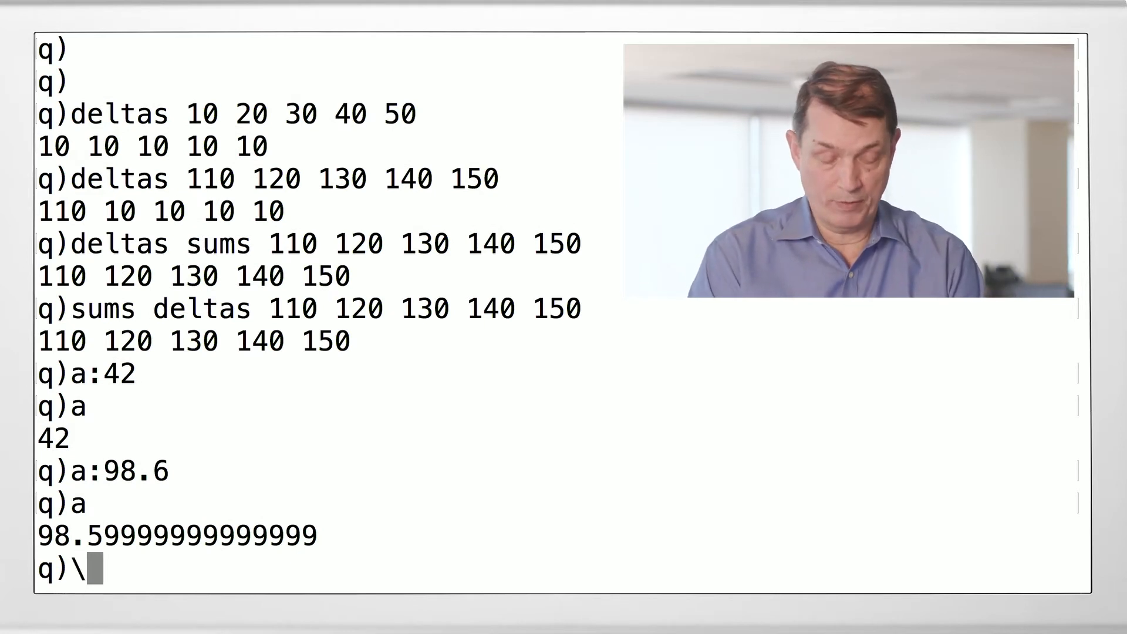
type("P")
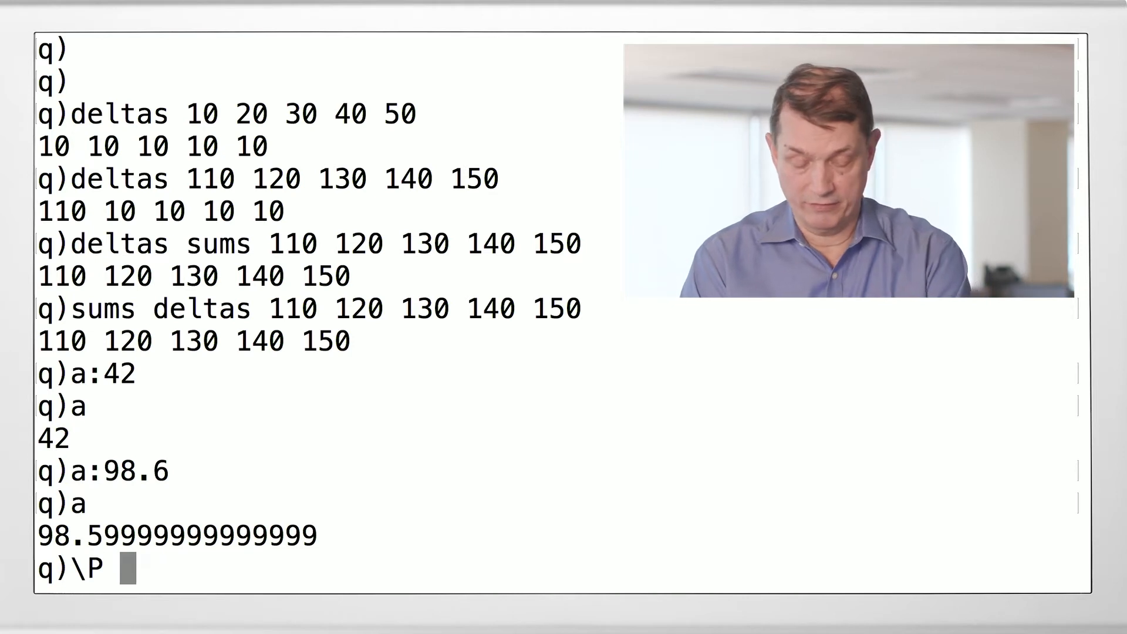
type("7")
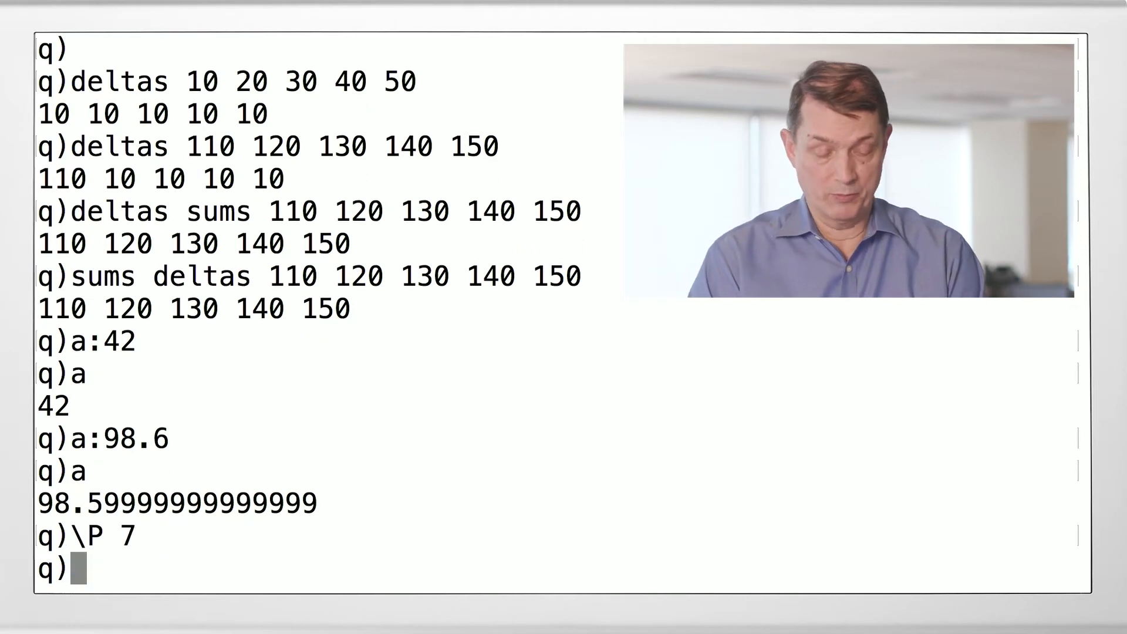
type("a")
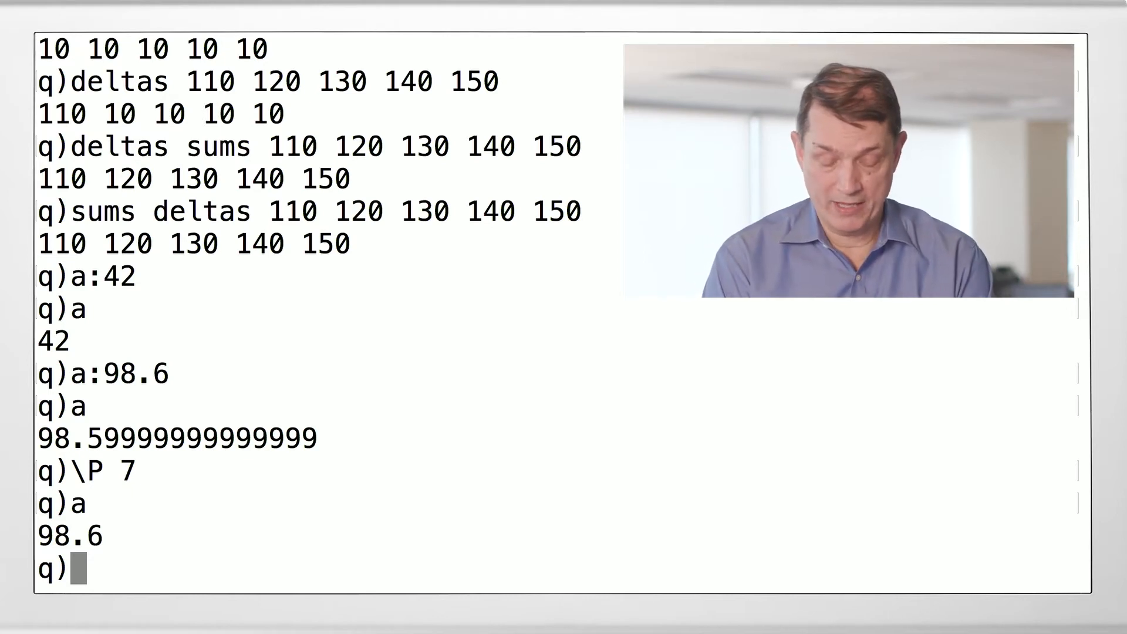
type("buys:")
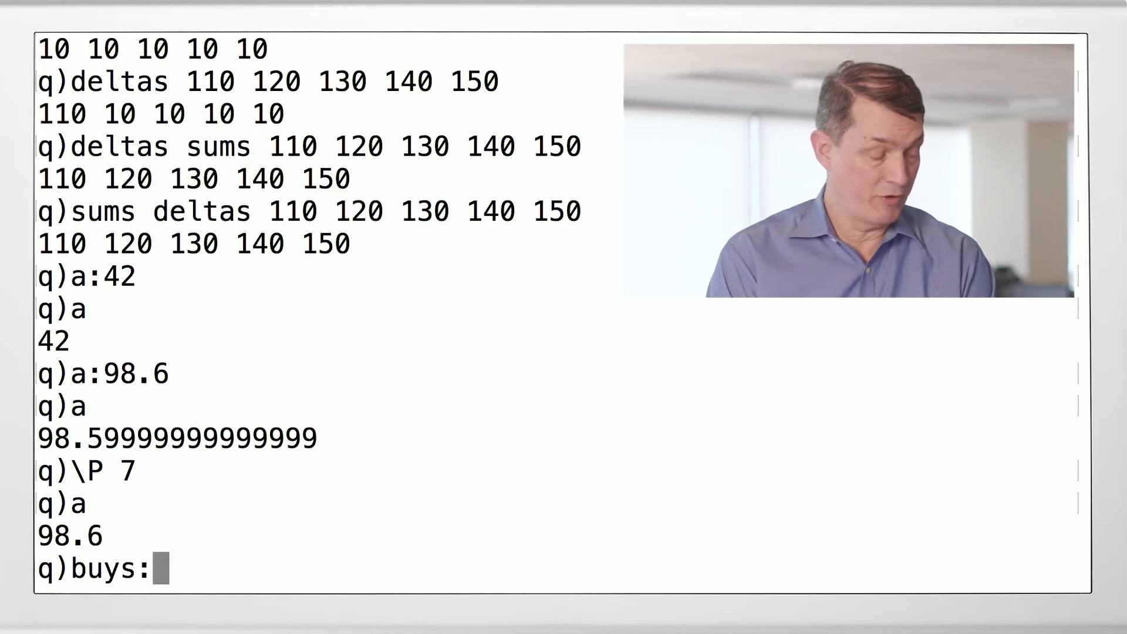
type("2 1")
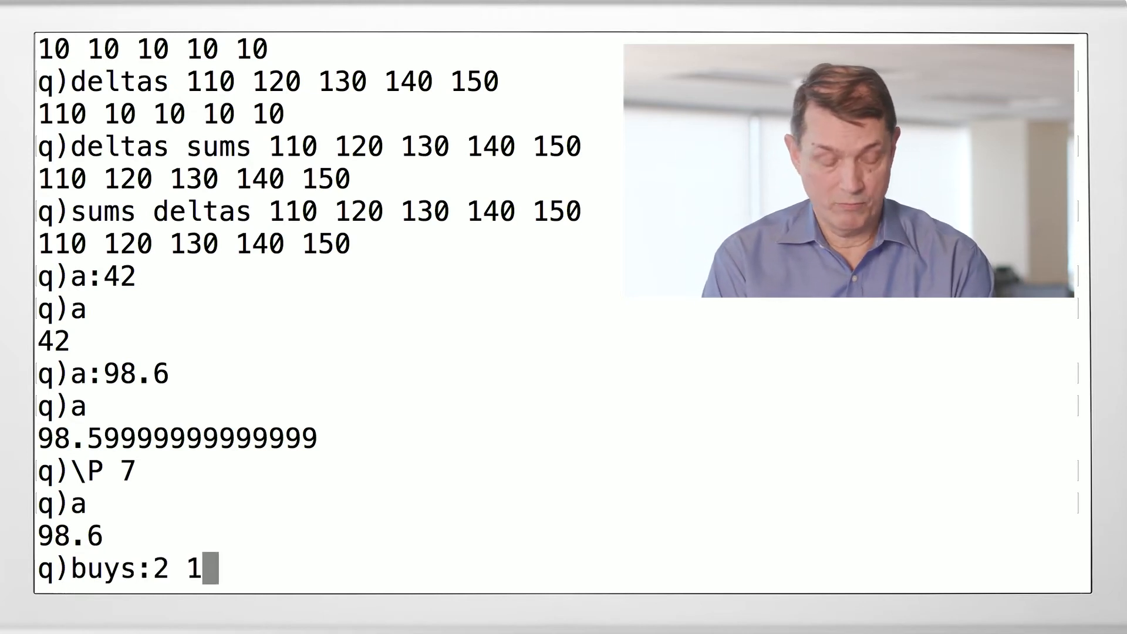
type("4 3 5 4")
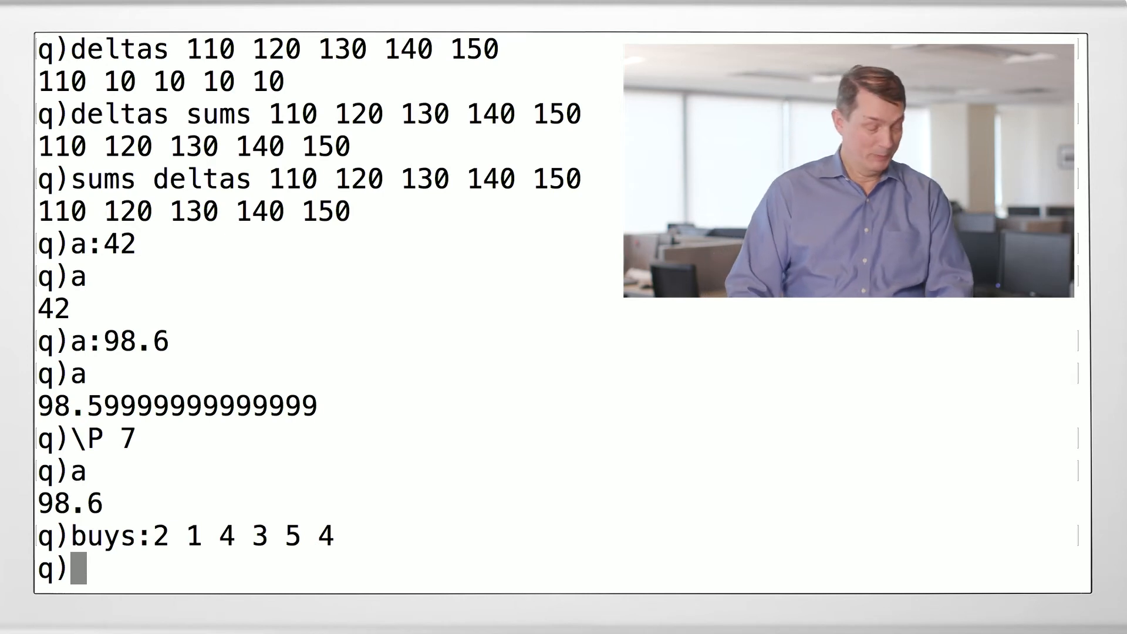
type("se")
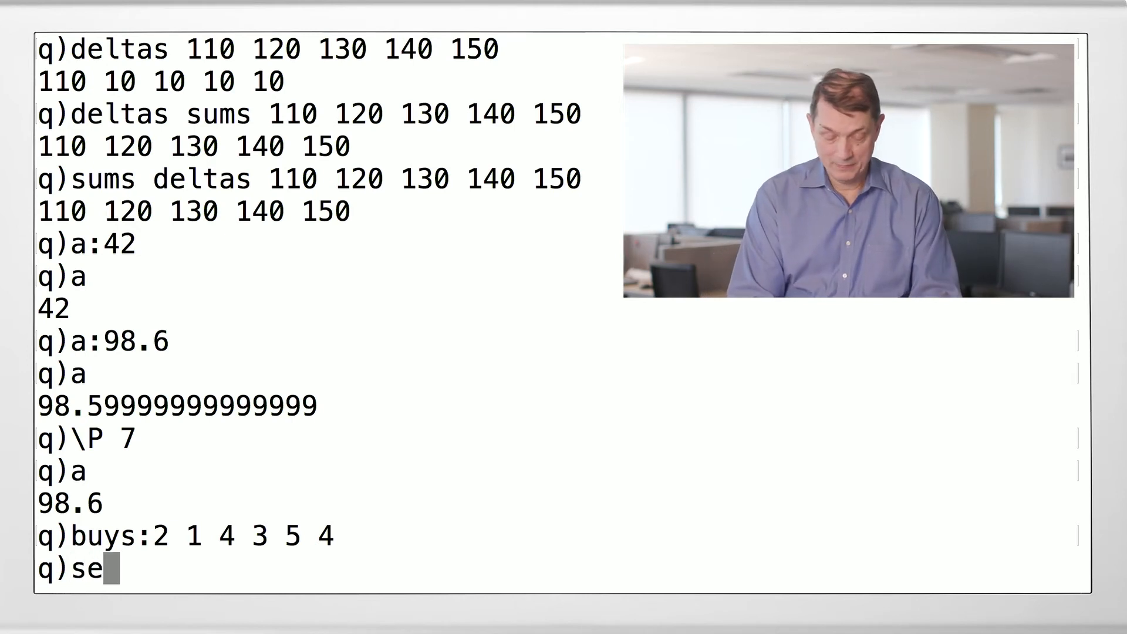
type("ll:")
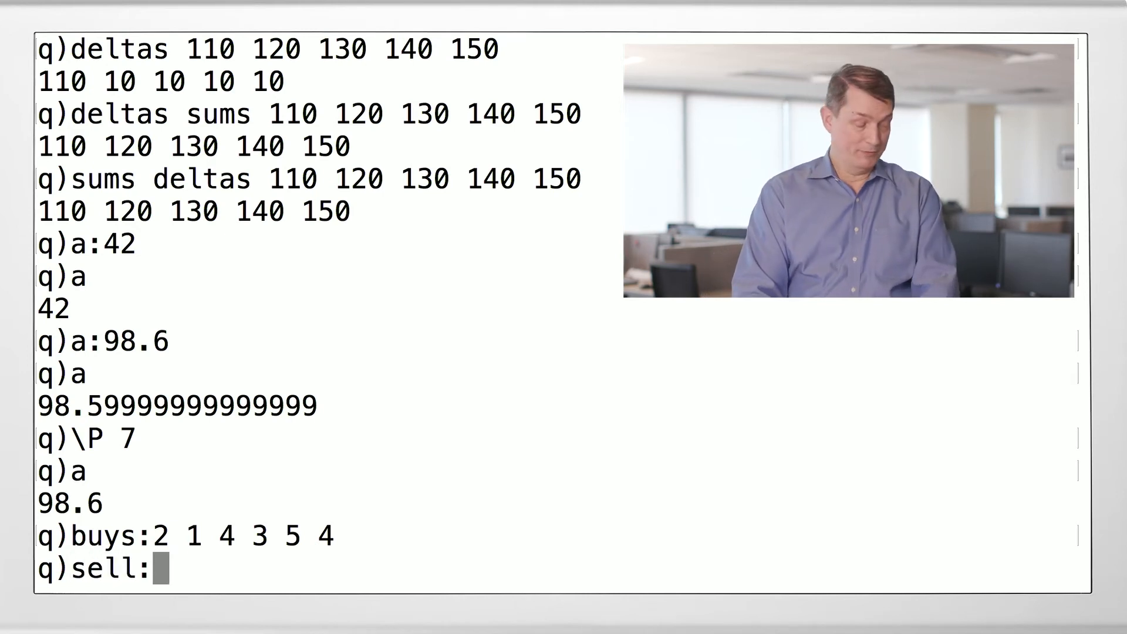
type("12")
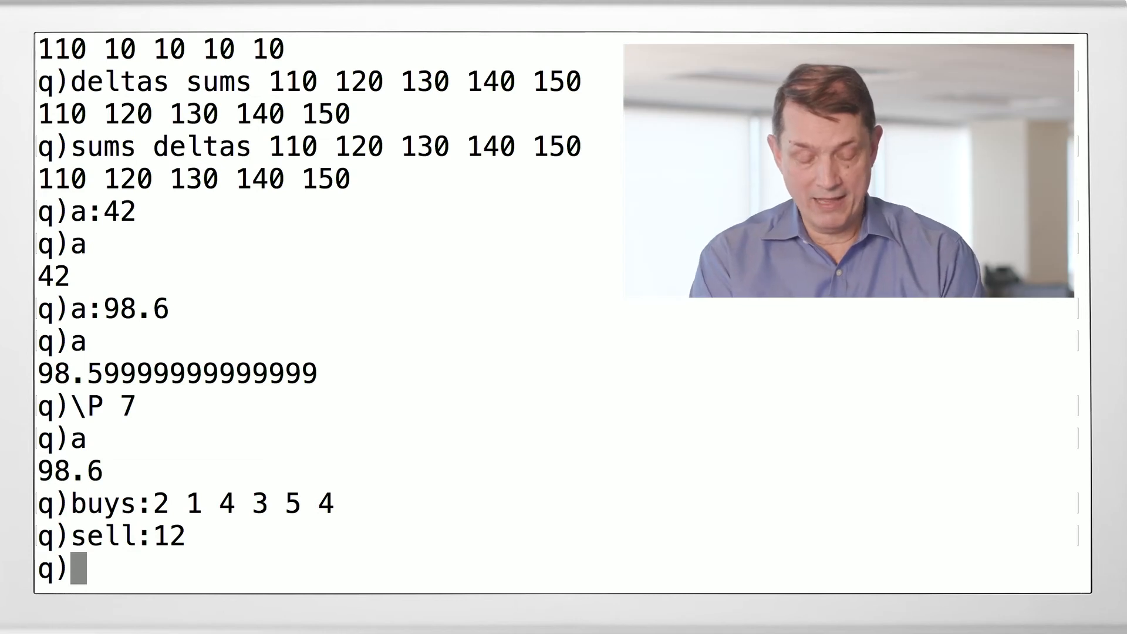
type("2 1 4 3 2")
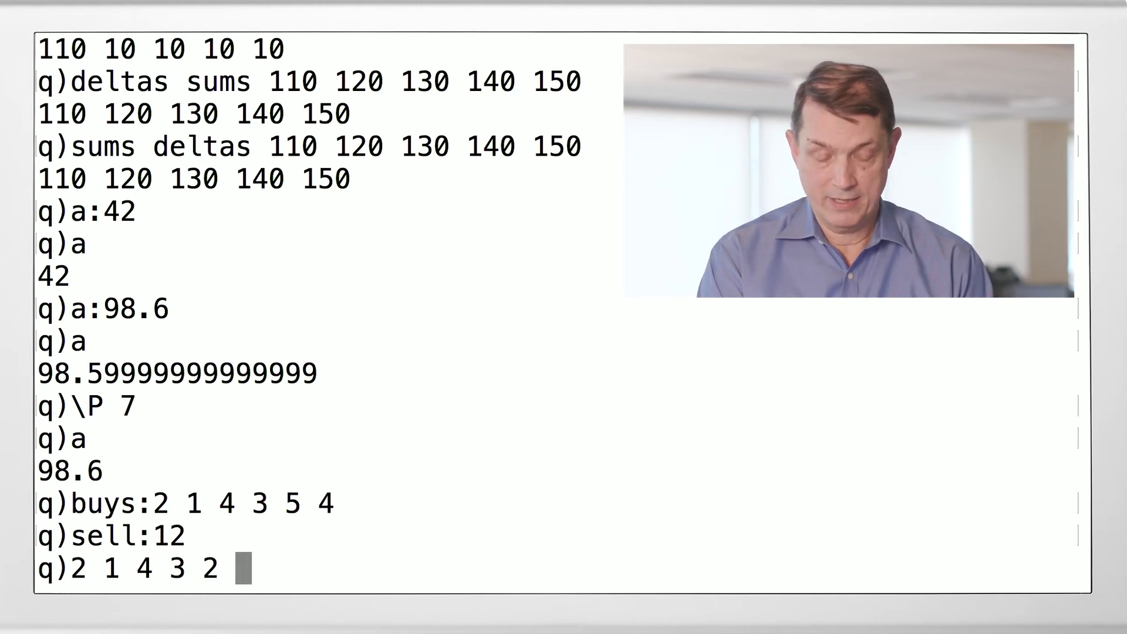
type("0")
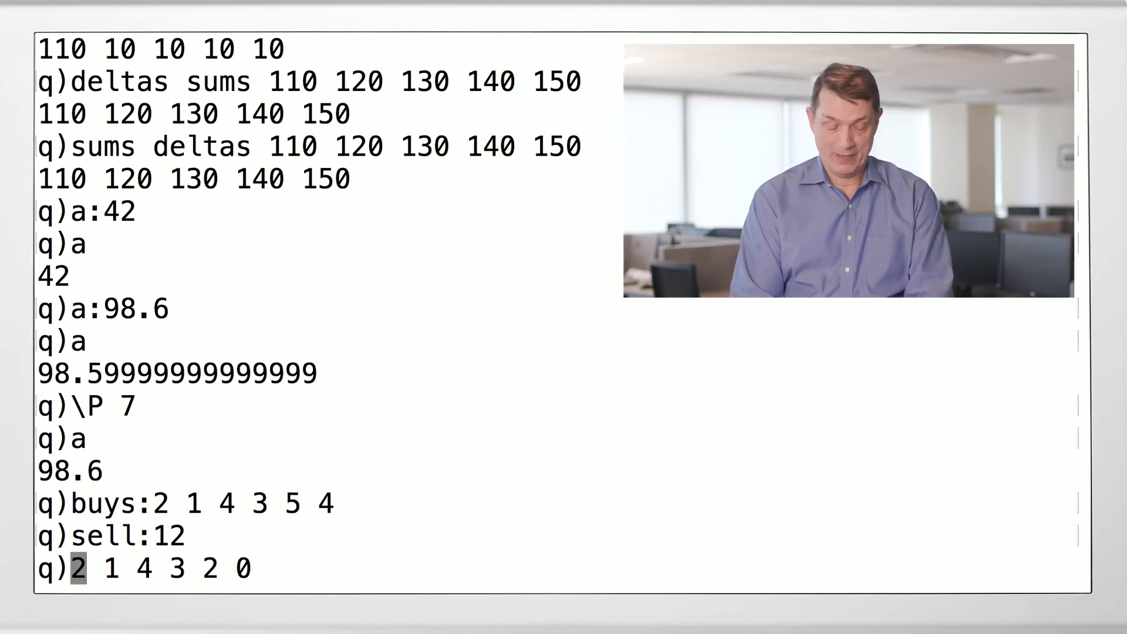
type("sums")
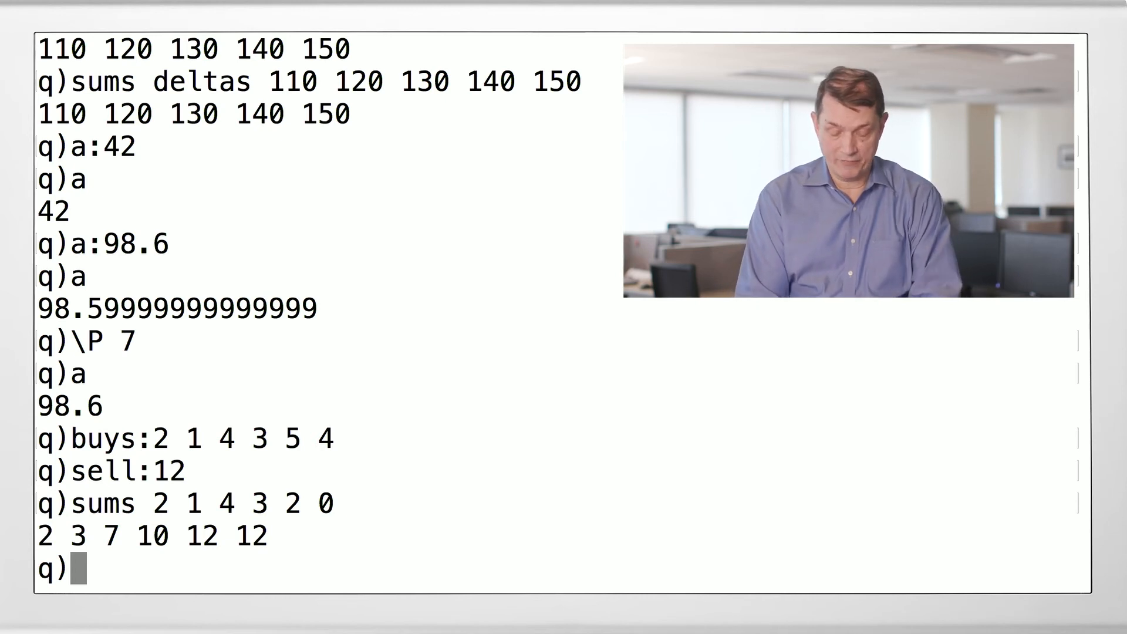
type("sums buy")
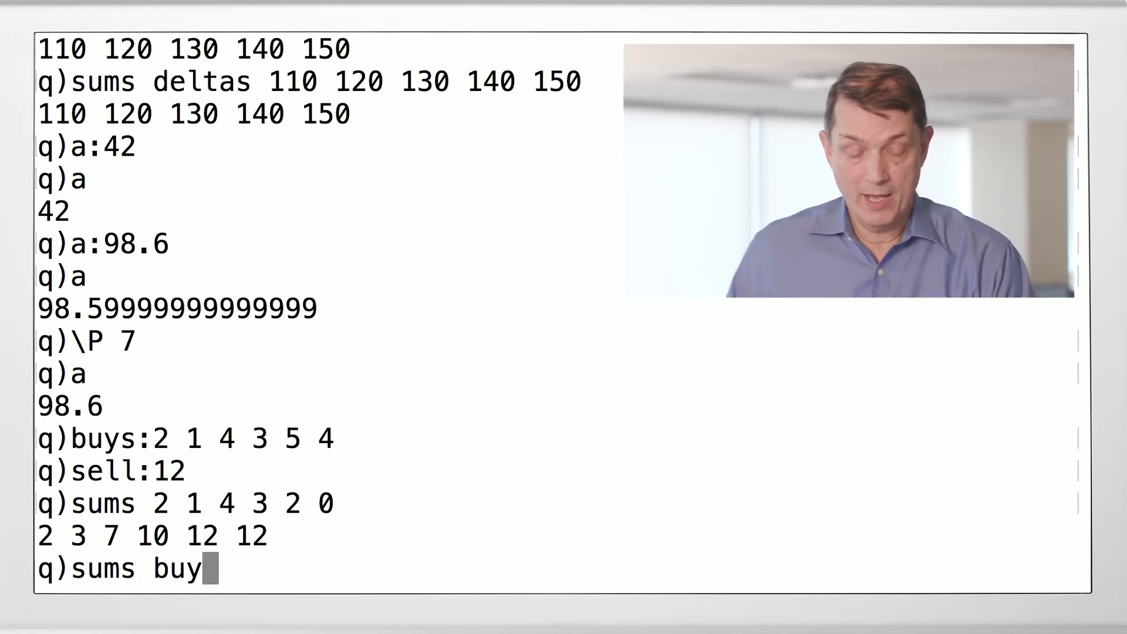
type("s")
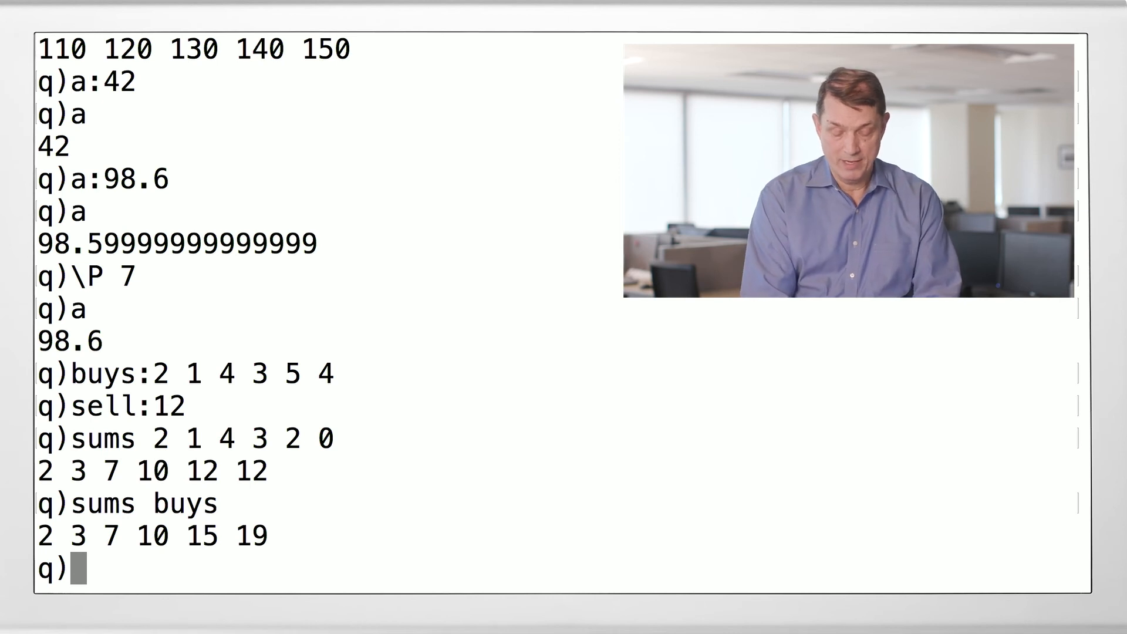
type("sums buys")
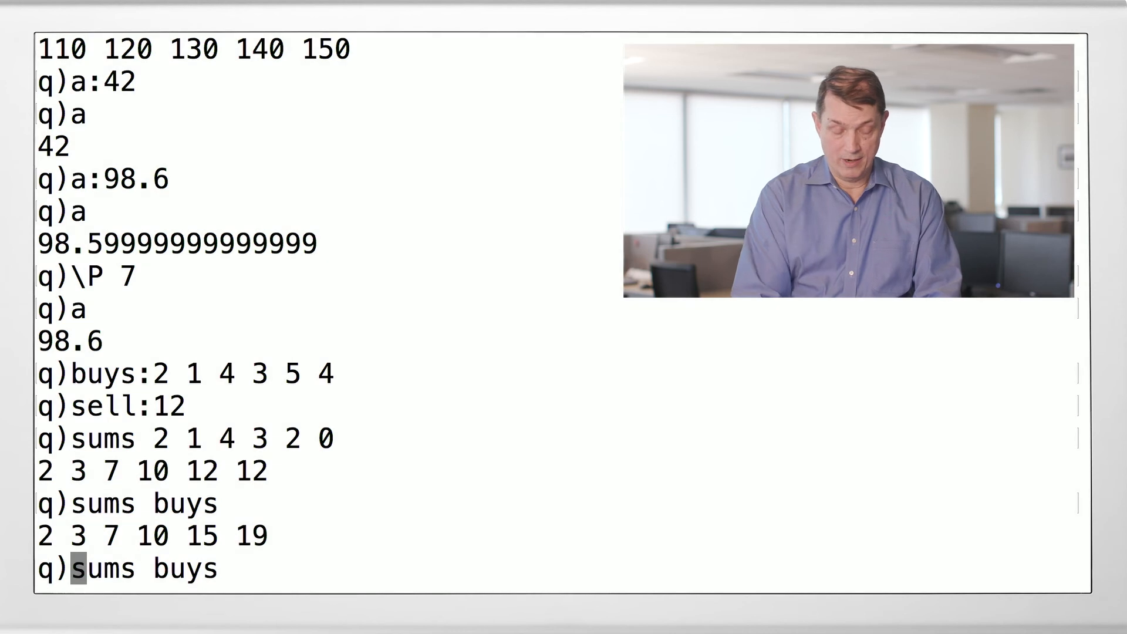
type("sell&")
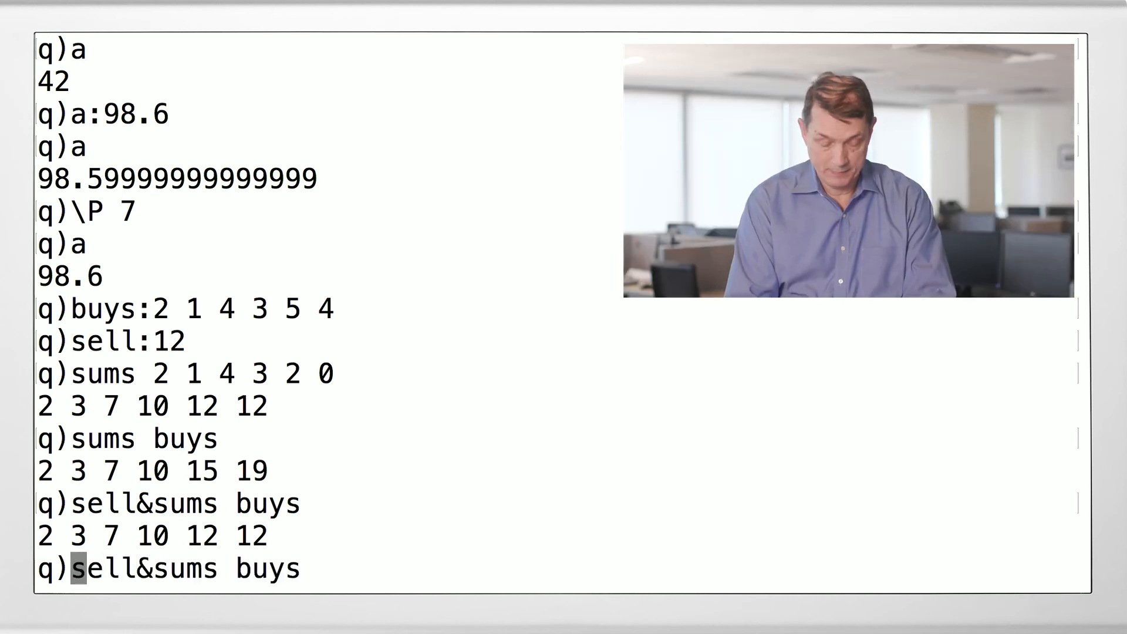
type("deltas")
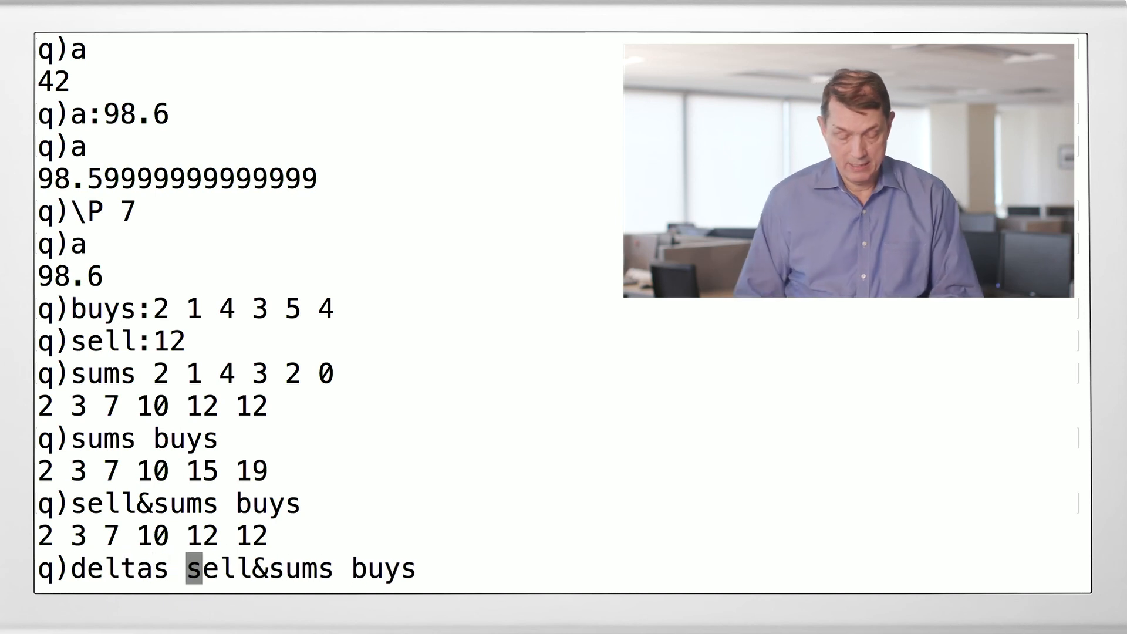